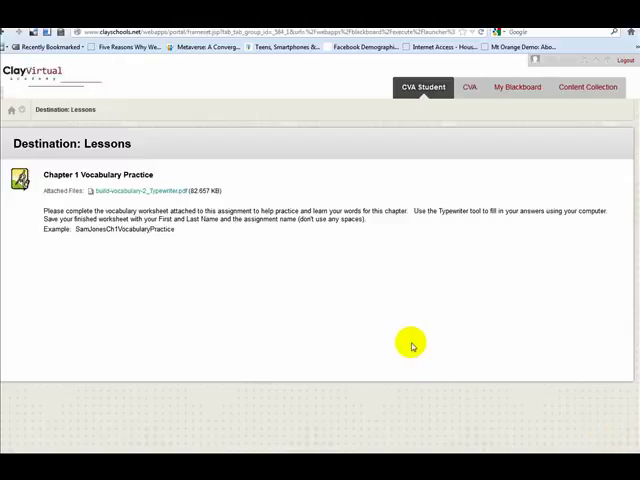
mouse_move(196, 150)
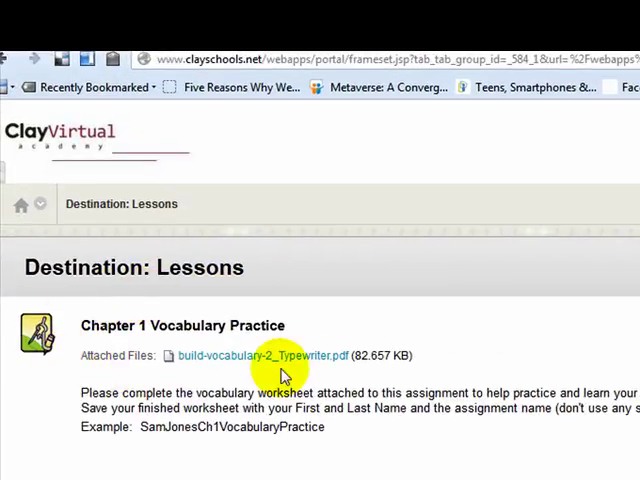
mouse_move(180, 296)
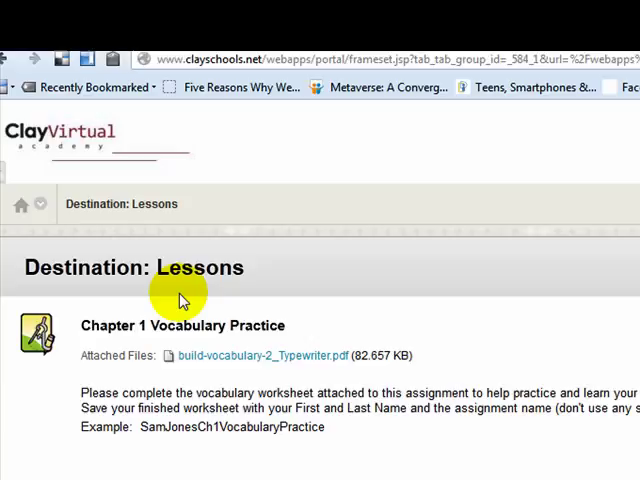
mouse_move(290, 378)
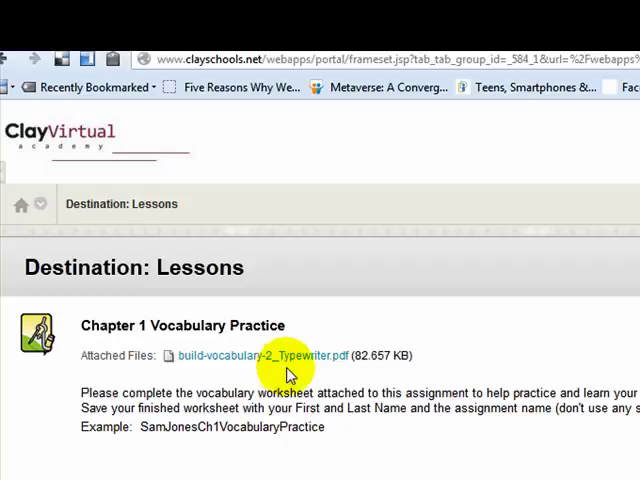
mouse_move(196, 324)
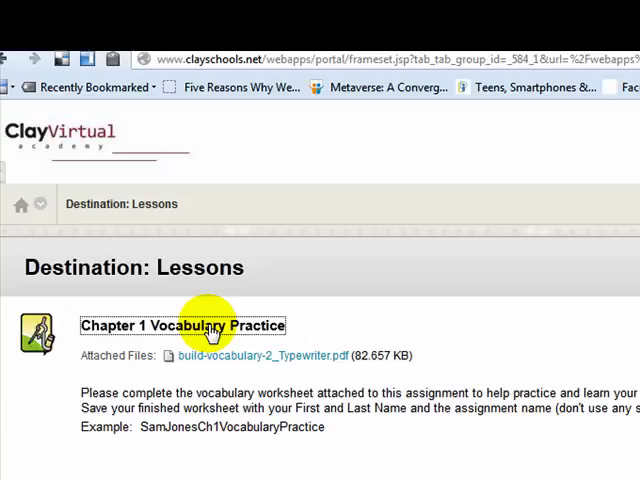
Open Chapter 1 Vocabulary Practice and bring the Assignment Materials submission area into view.
left_click(180, 324)
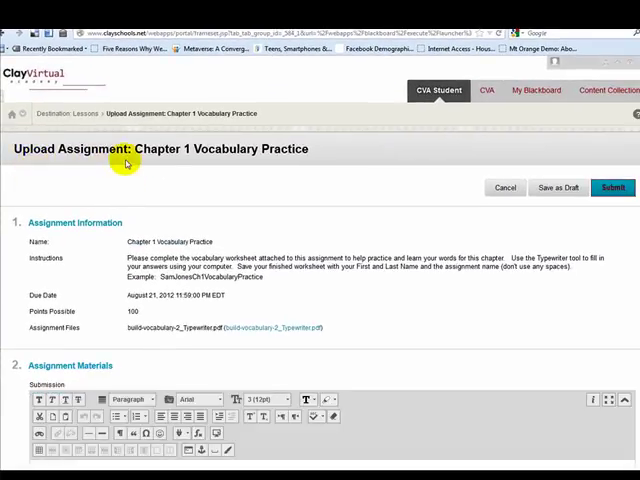
mouse_move(282, 188)
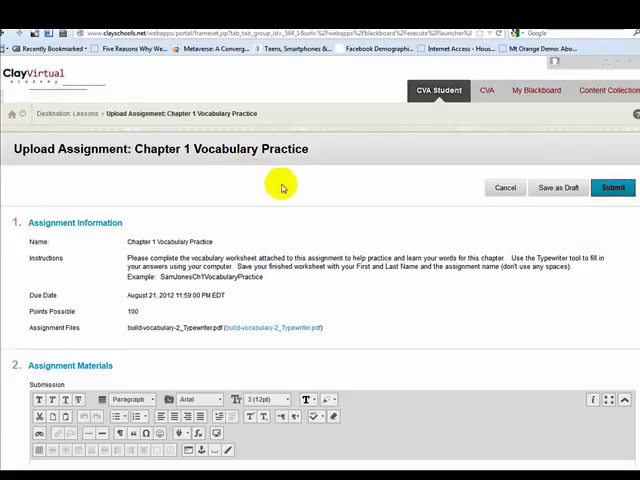
scroll("down", 3)
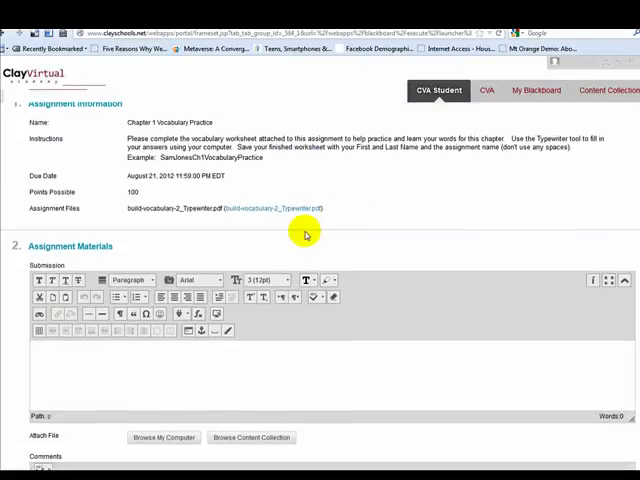
scroll("down", 3)
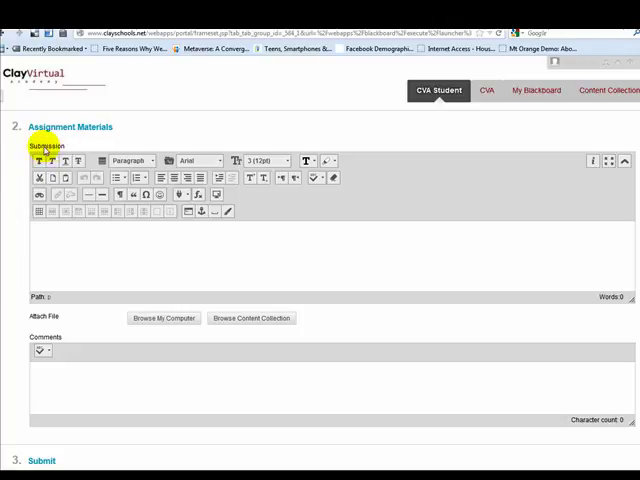
mouse_move(370, 172)
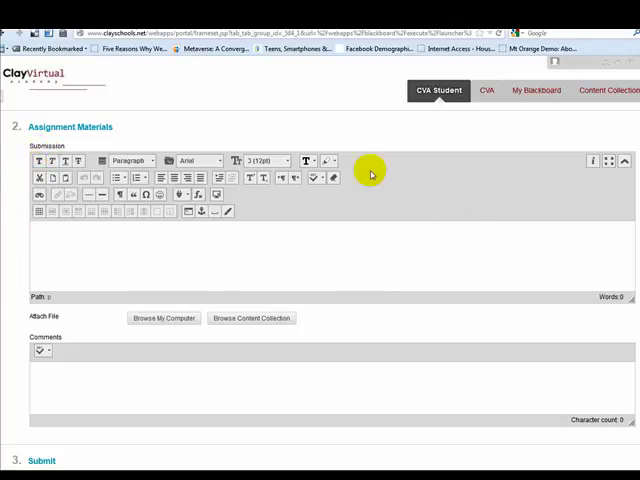
mouse_move(380, 172)
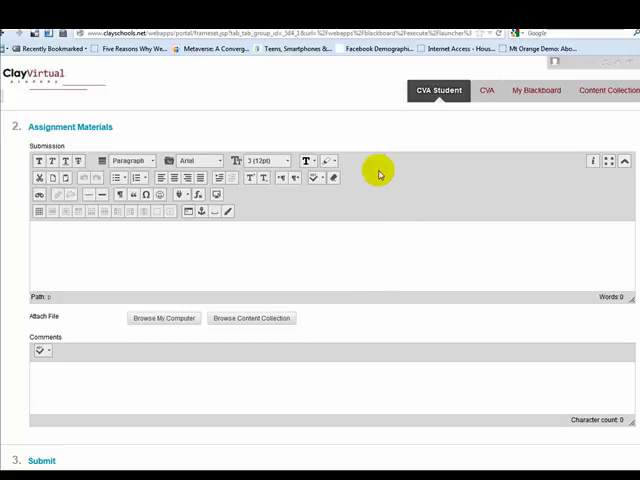
mouse_move(76, 146)
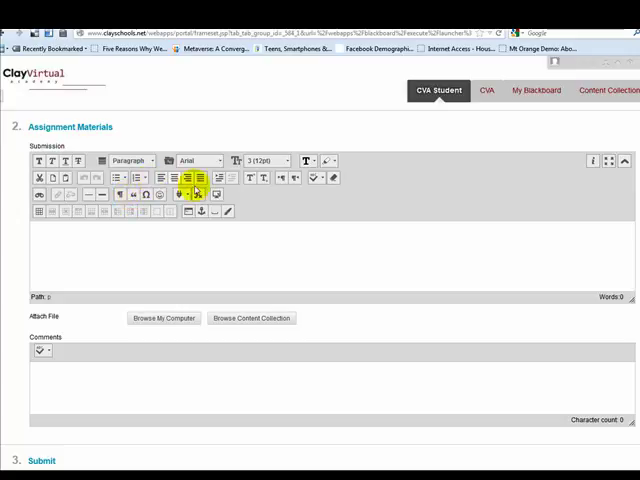
mouse_move(252, 236)
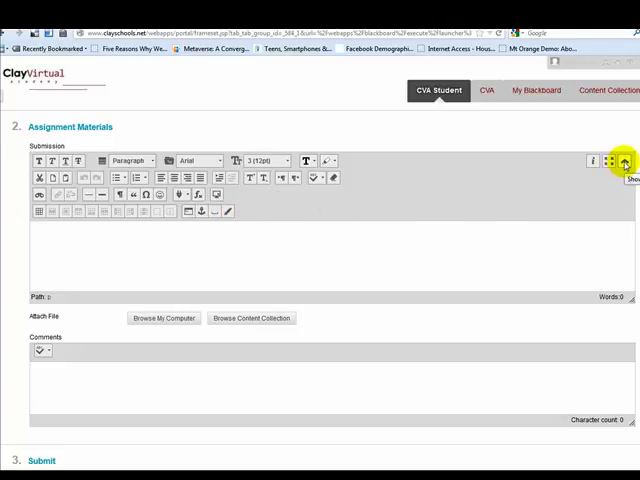
left_click(622, 160)
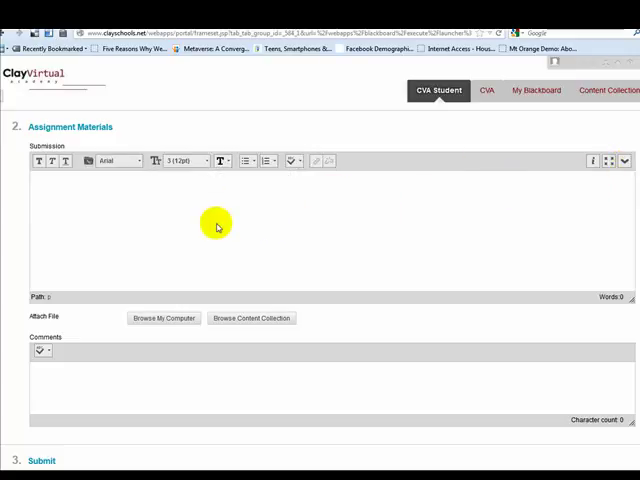
mouse_move(160, 180)
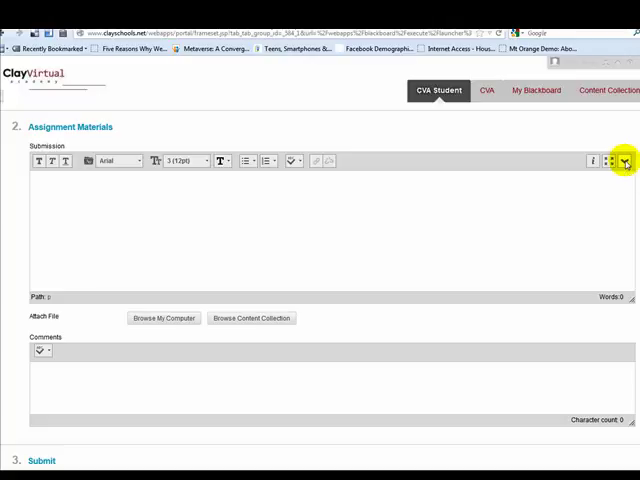
left_click(620, 160)
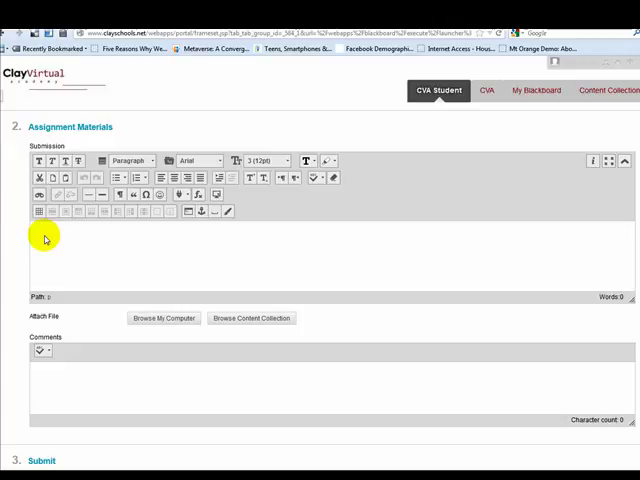
Enter "Please see my worksheet attached." in the Submission text box.
left_click(36, 236)
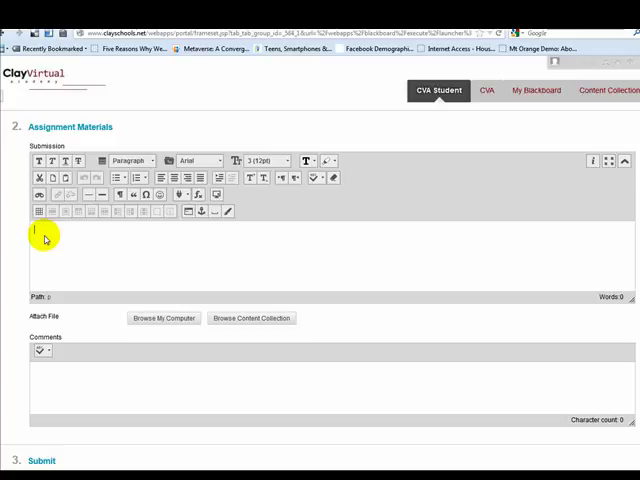
type("Please see")
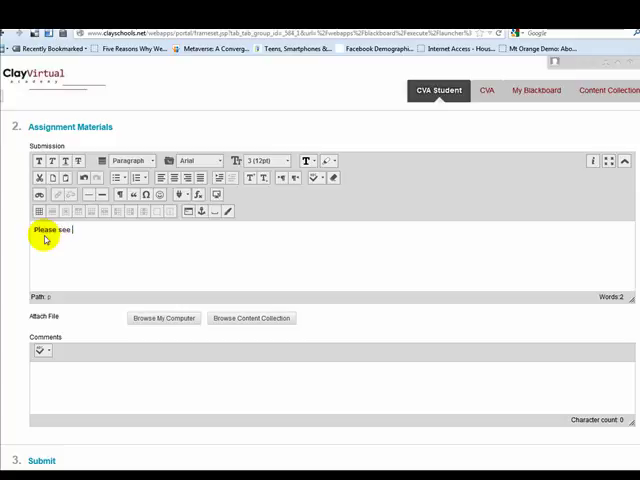
type("my worksheet")
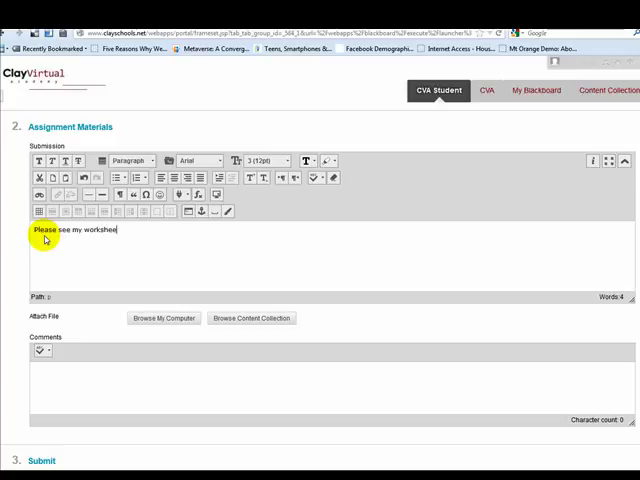
type("attached.")
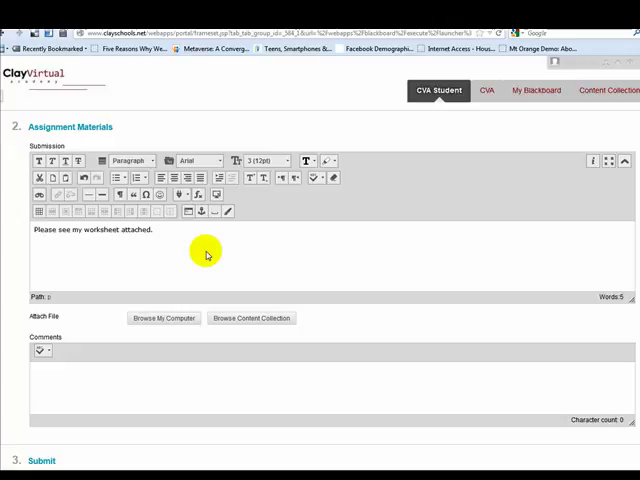
mouse_move(178, 264)
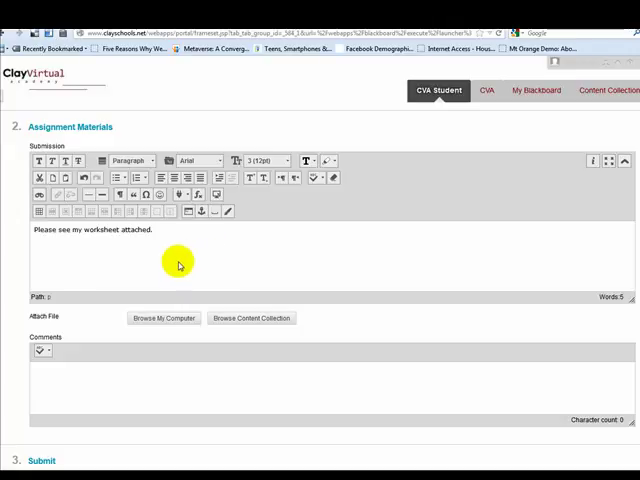
mouse_move(158, 318)
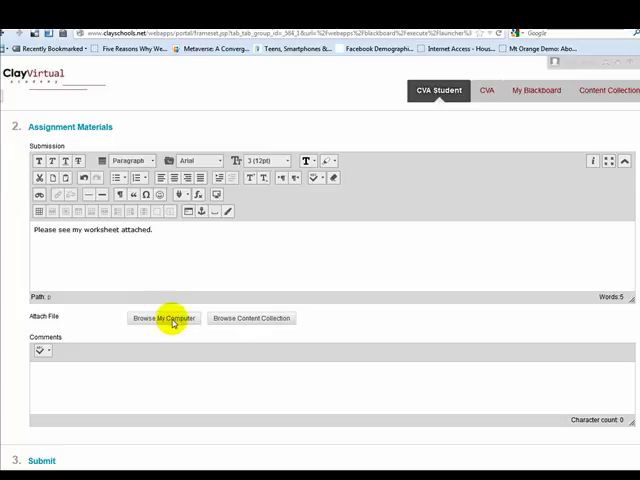
Start attaching a file from the computer and browse to Public Documents, highlighting the CVA folder.
left_click(162, 318)
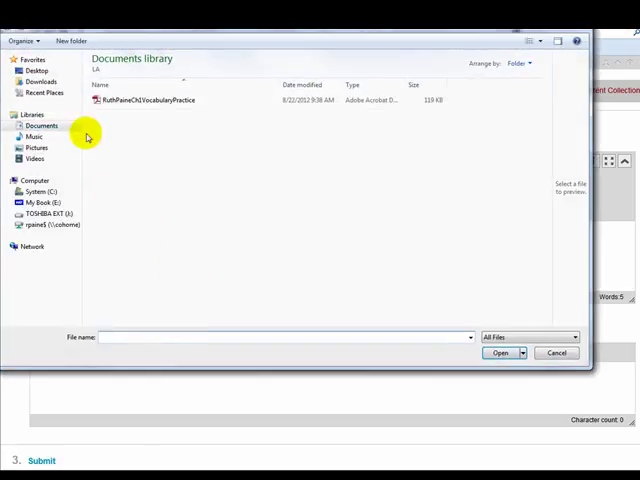
left_click(40, 126)
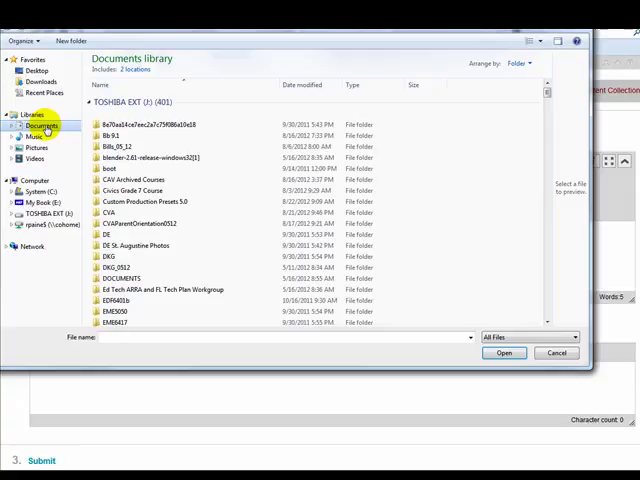
left_click(14, 126)
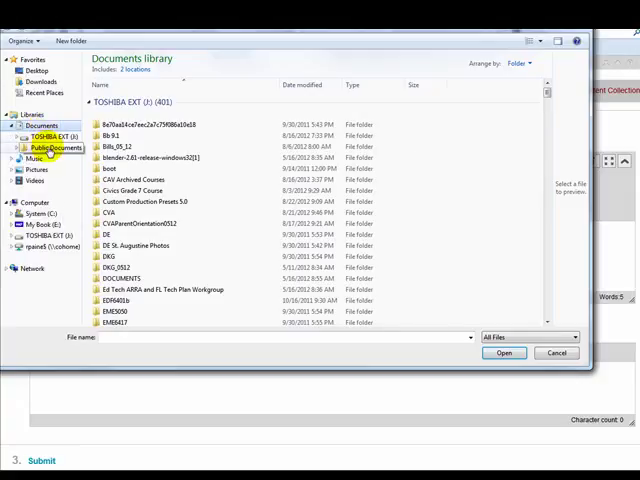
left_click(52, 148)
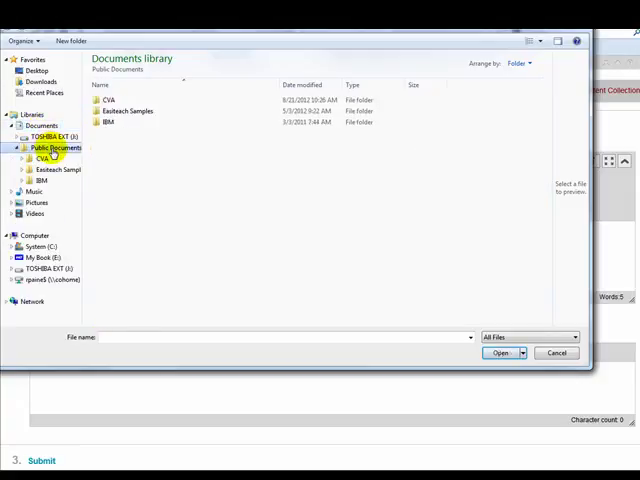
left_click(110, 100)
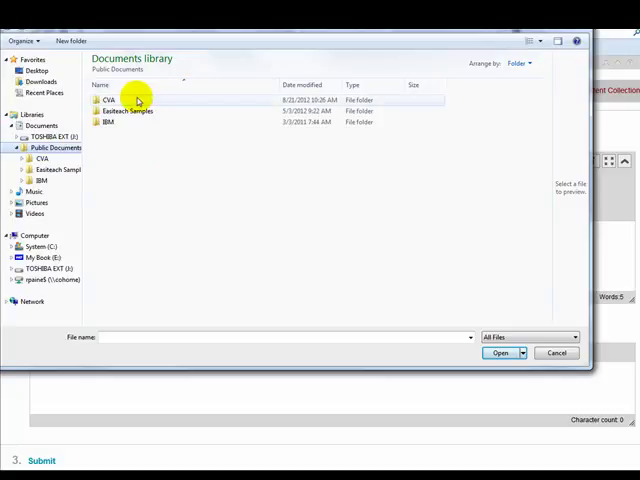
mouse_move(110, 102)
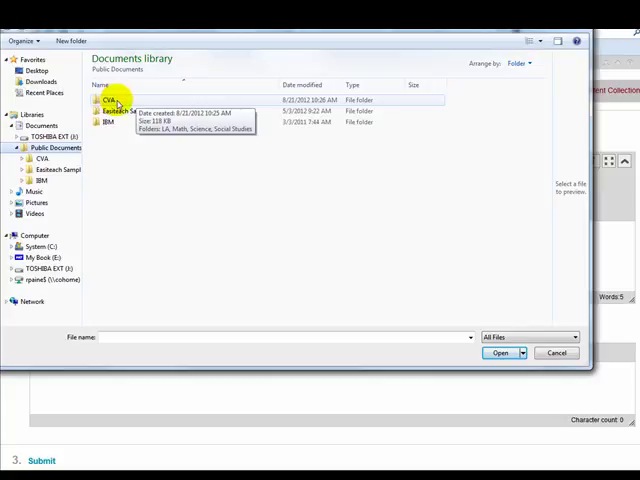
left_click(112, 100)
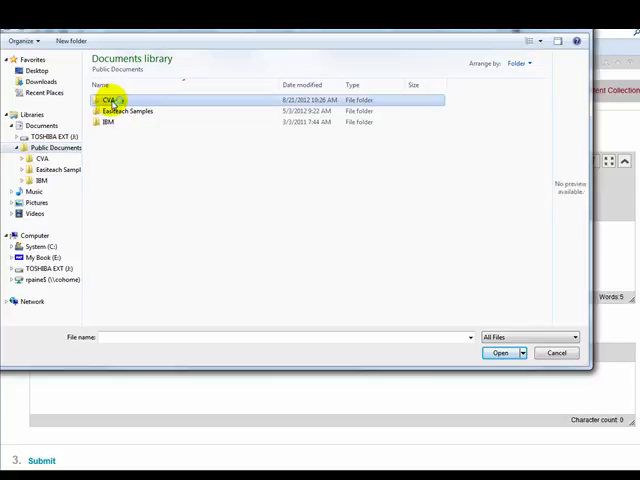
Attach the Ch1 vocabulary practice worksheet PDF from the CVA > LA folder.
double_click(110, 100)
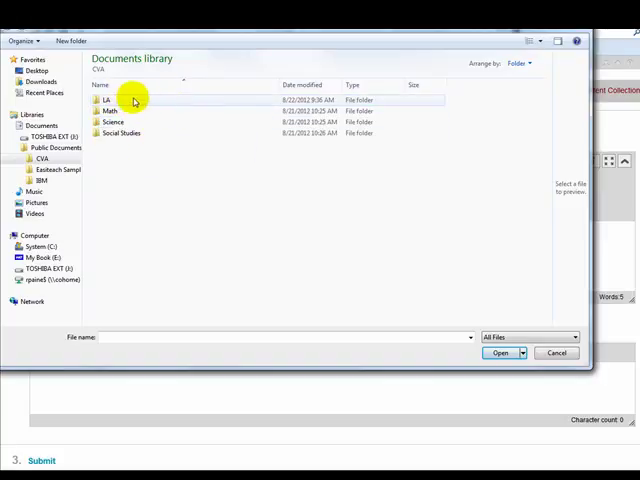
left_click(120, 132)
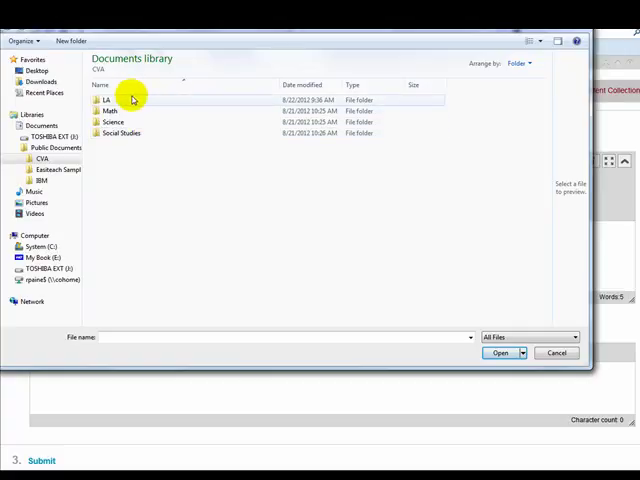
mouse_move(104, 112)
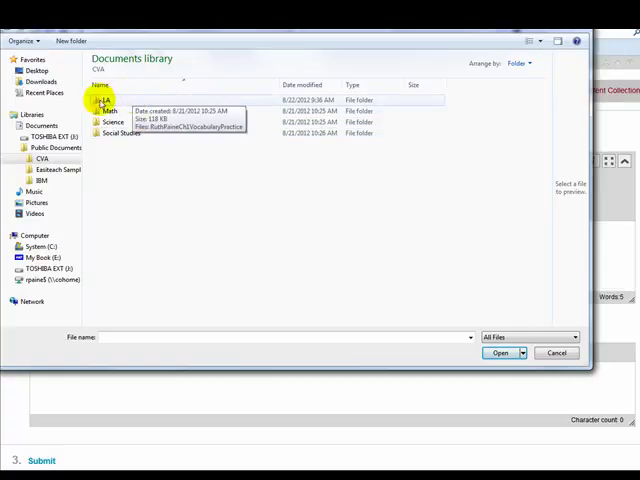
left_click(108, 100)
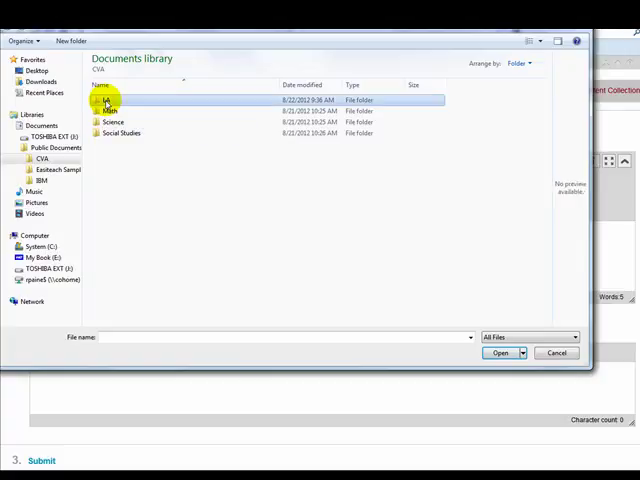
double_click(108, 100)
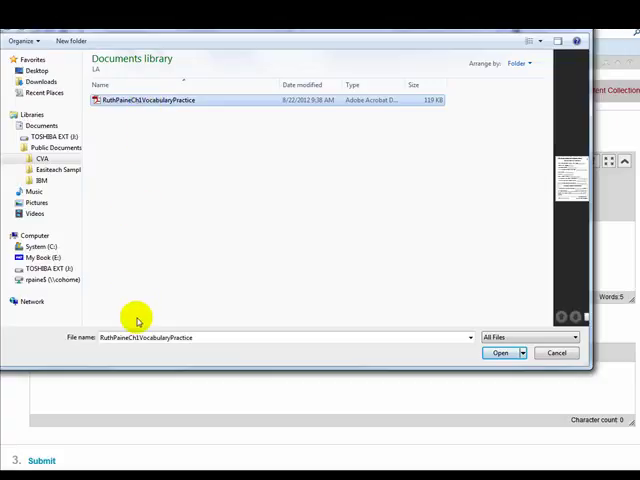
mouse_move(196, 346)
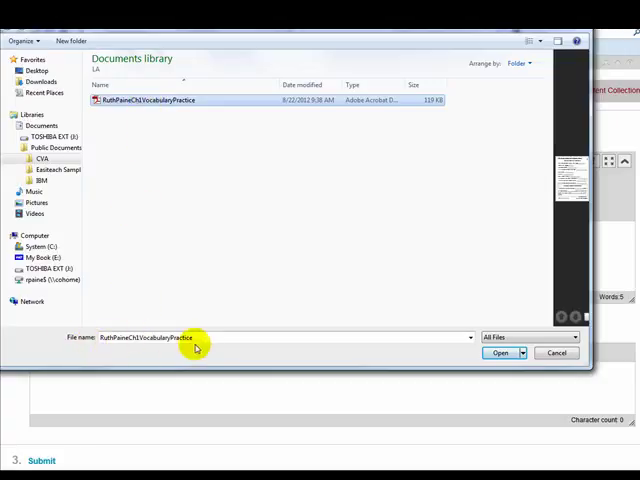
mouse_move(412, 352)
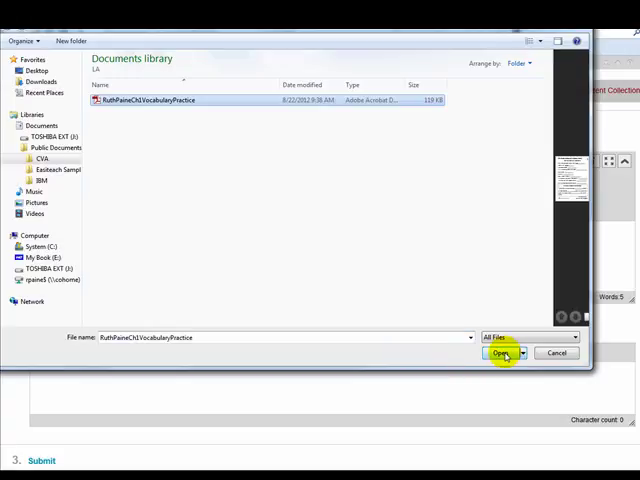
left_click(504, 352)
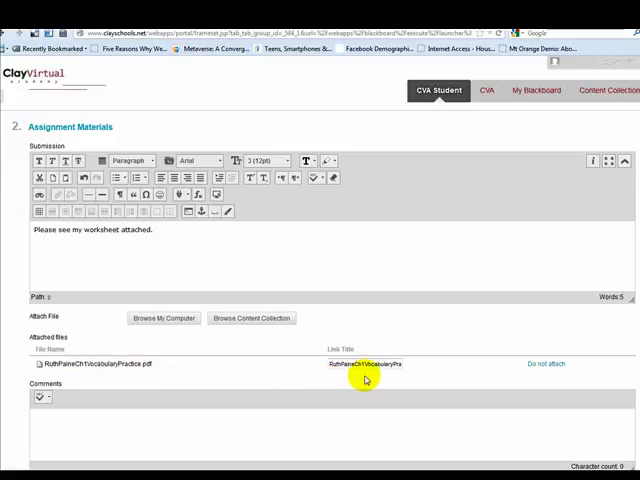
Submit the assignment with the note and attached worksheet PDF.
scroll("down", 3)
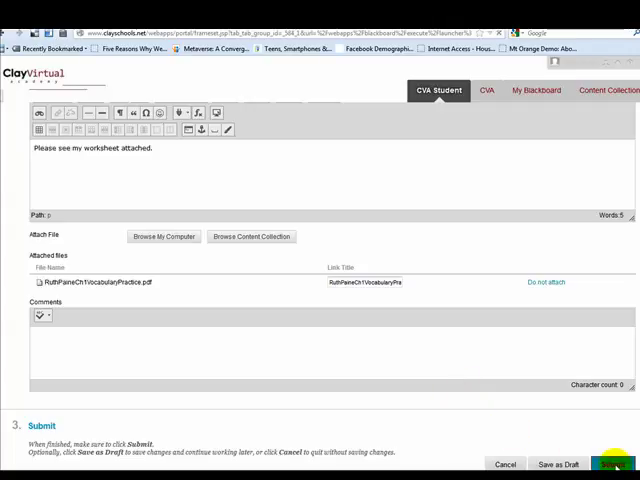
left_click(628, 464)
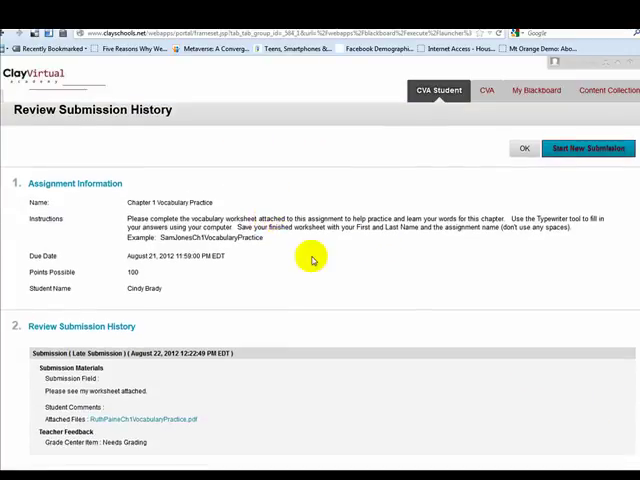
scroll("down", 3)
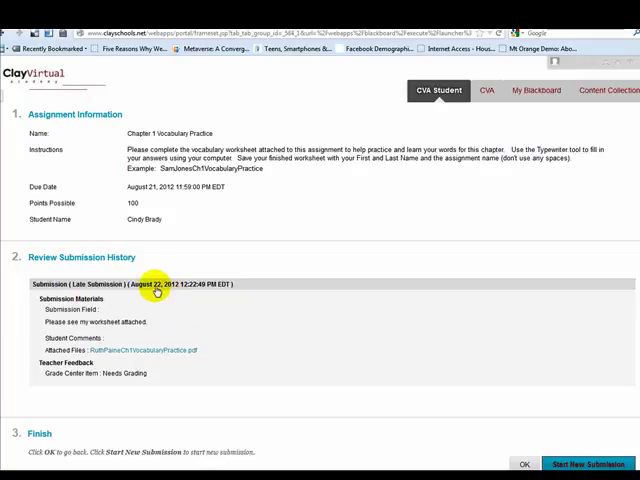
mouse_move(136, 350)
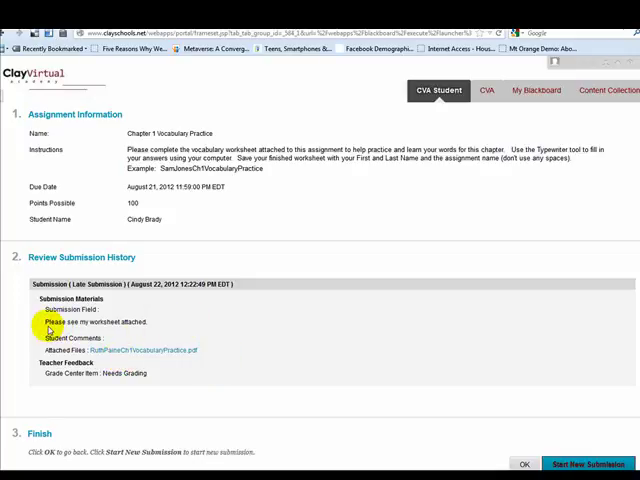
mouse_move(140, 332)
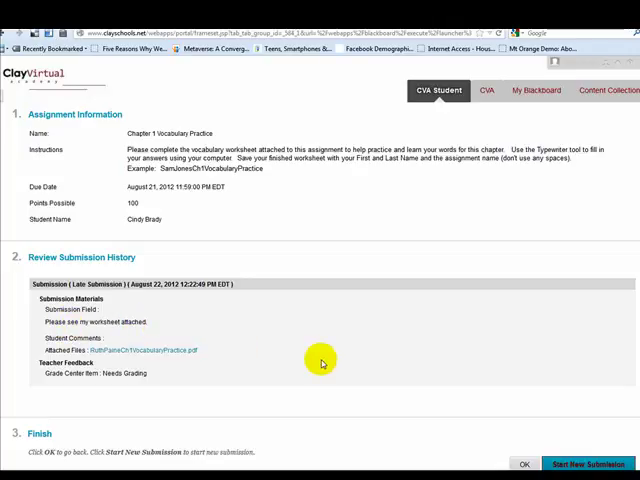
mouse_move(496, 432)
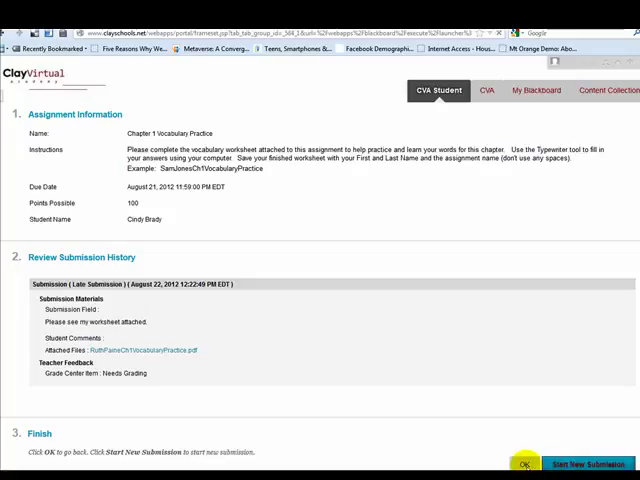
Leave the Review Submission History page and return to Lessons.
left_click(528, 464)
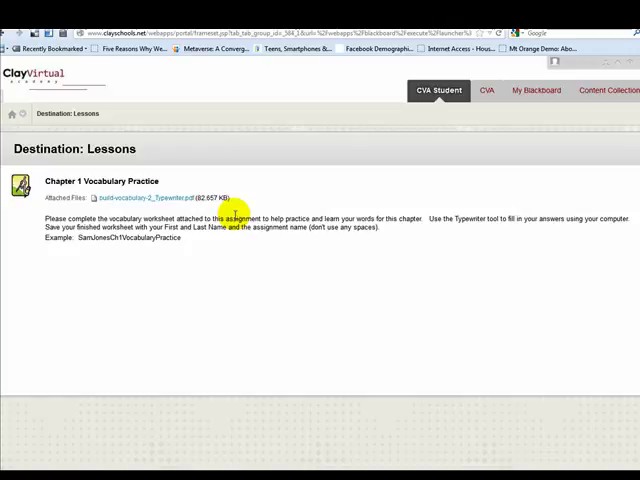
mouse_move(210, 176)
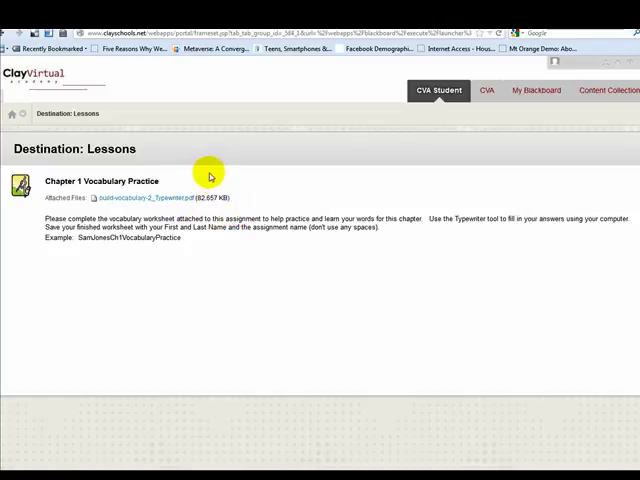
mouse_move(204, 156)
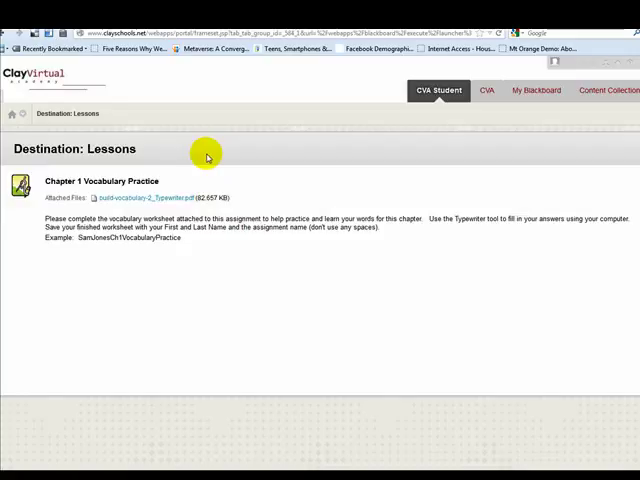
mouse_move(208, 156)
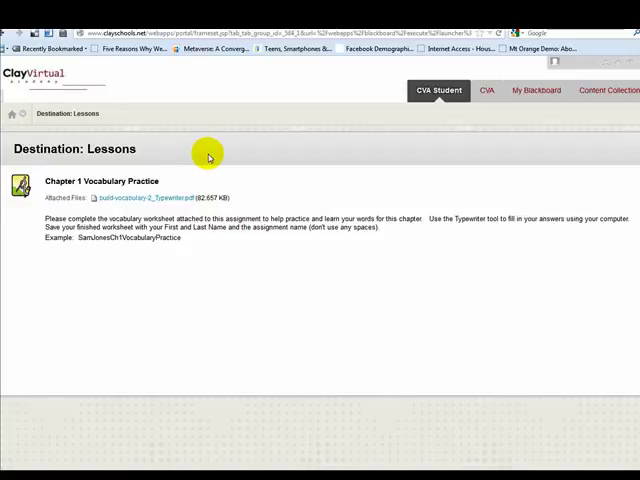
mouse_move(212, 160)
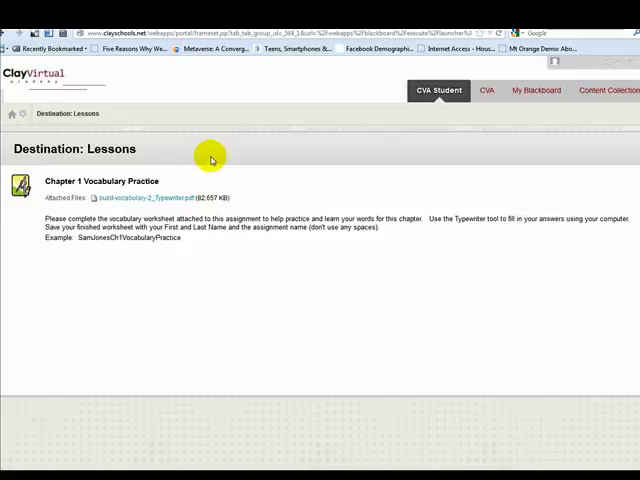